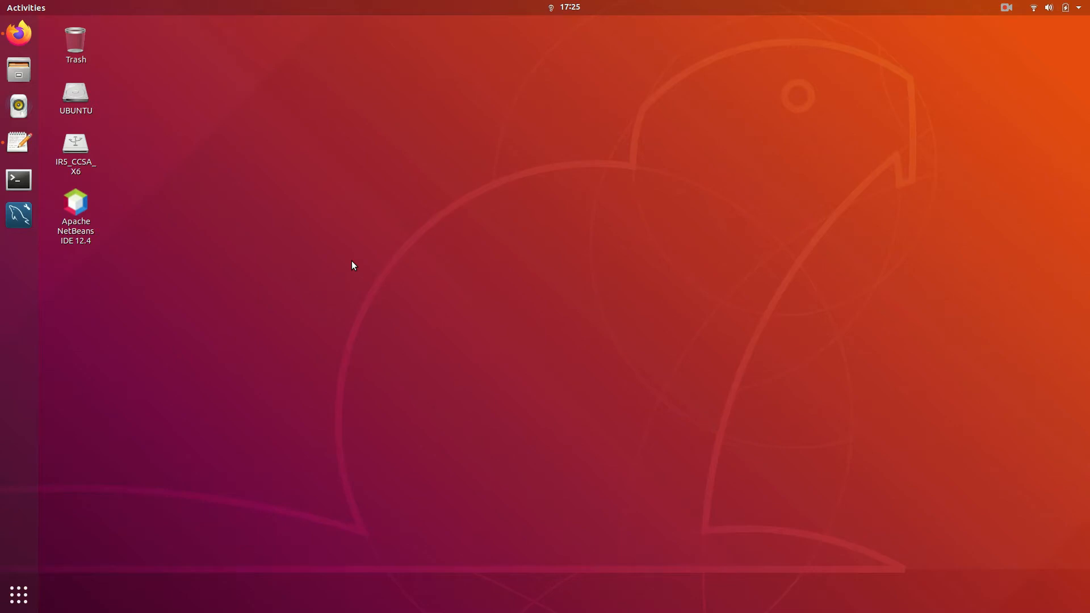
{"action": "mouse_move", "coordinate": [58, 105]}
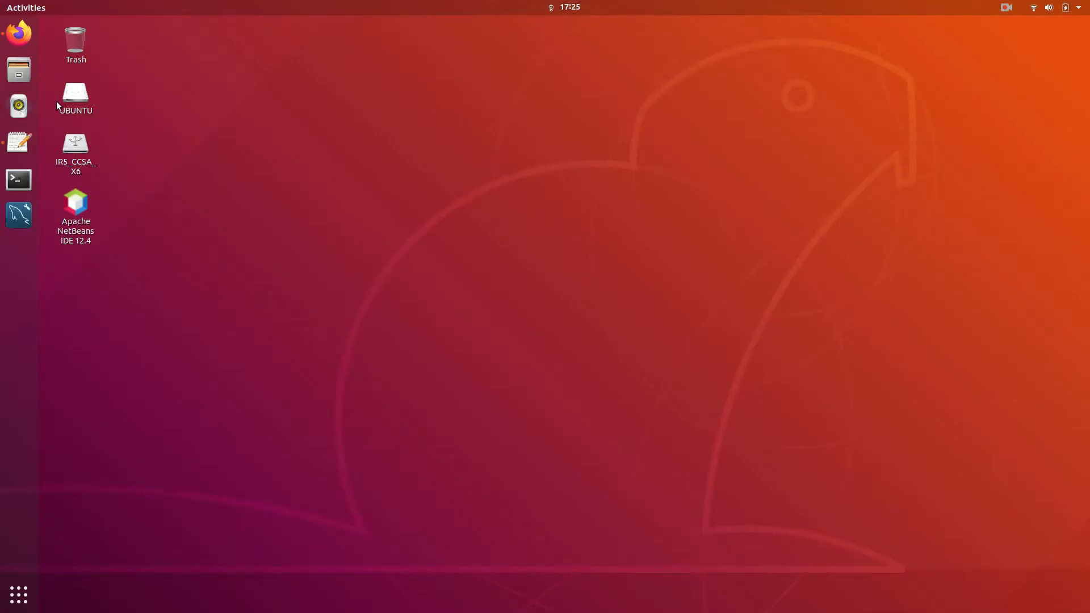
{"action": "left_click", "coordinate": [19, 144]}
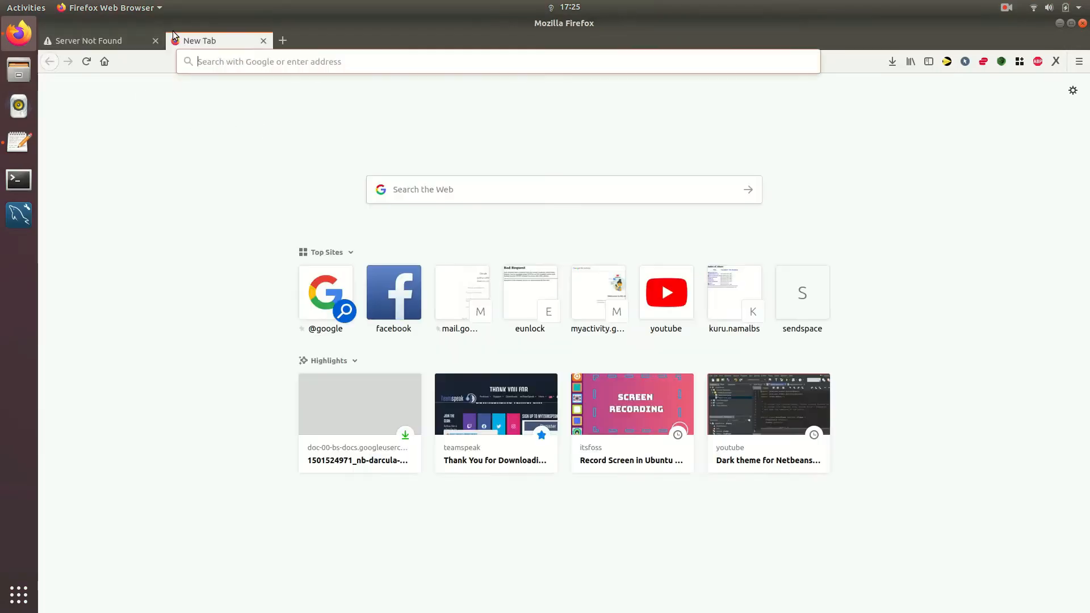
{"action": "type", "text": "https://eunlock.lk/links/?keycode=ndteu"}
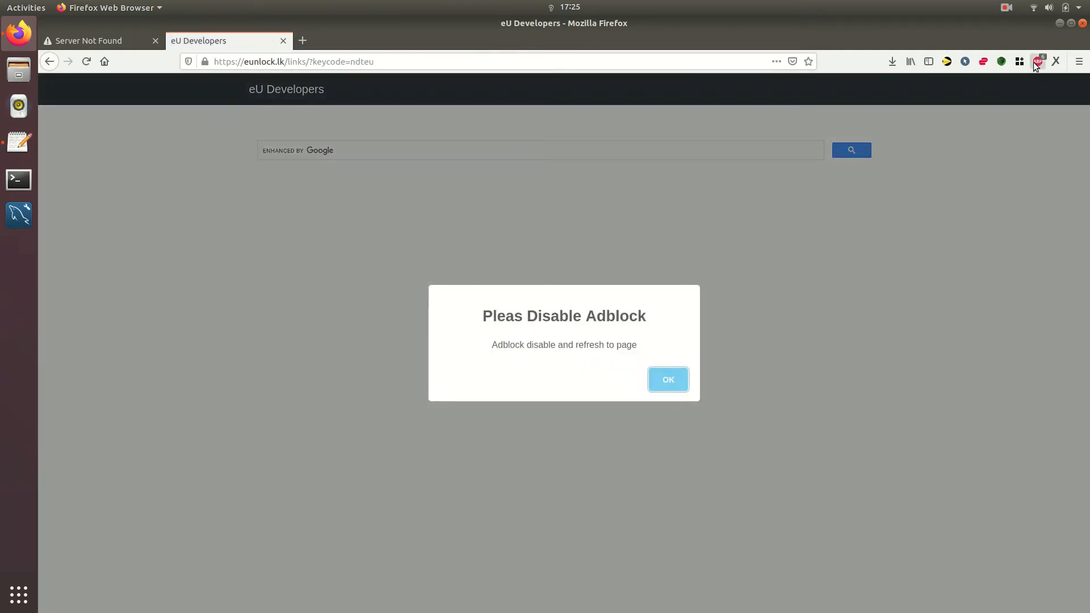
Switch off Adblock Plus for eunlock.lk so the page can show its download link.
{"action": "left_click", "coordinate": [1038, 61]}
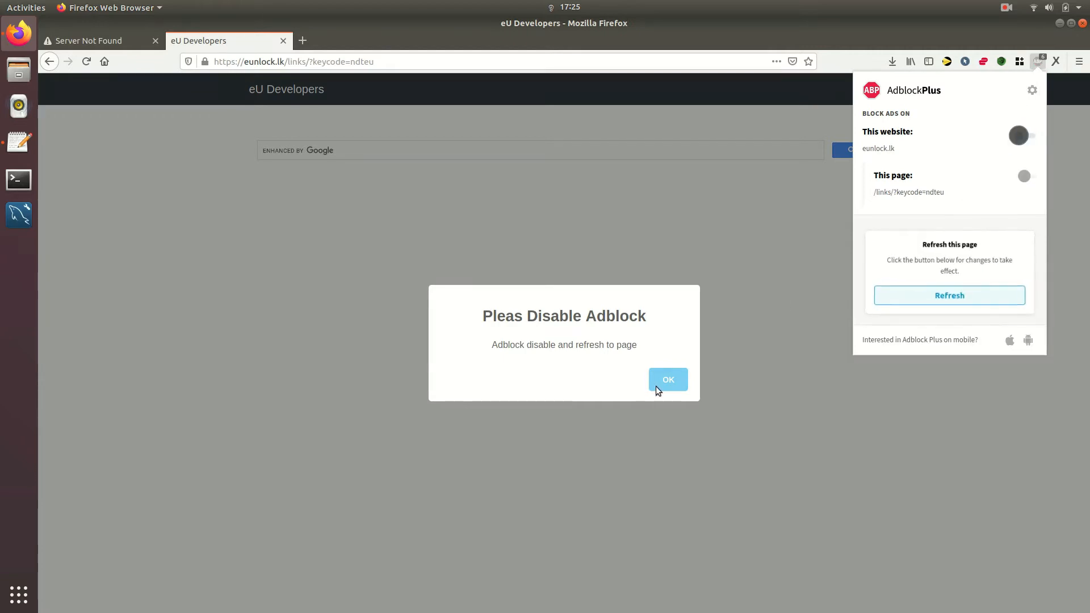
{"action": "left_click", "coordinate": [667, 379]}
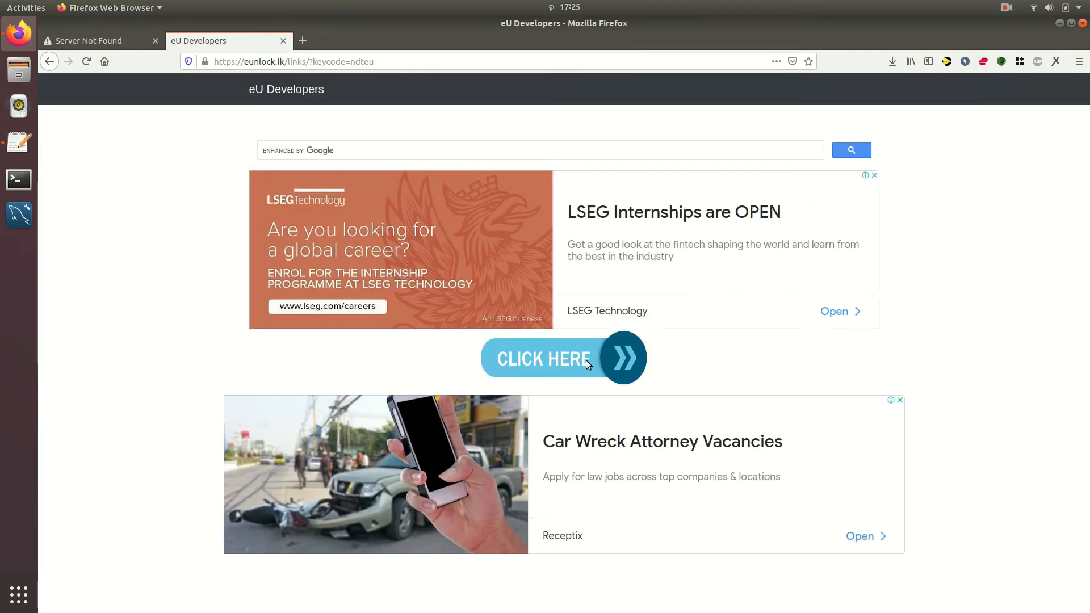
Download nb-darcula-1.6.nbm via CLICK HERE and >>DOWNLOAD<<, saving the file to Downloads.
{"action": "left_click", "coordinate": [563, 358]}
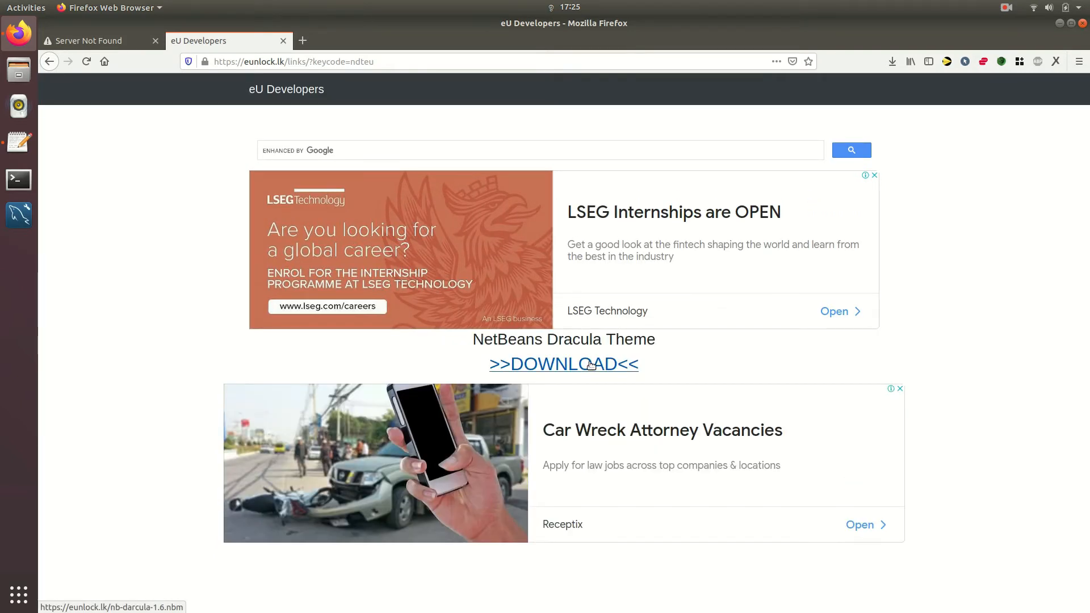
{"action": "left_click", "coordinate": [563, 363]}
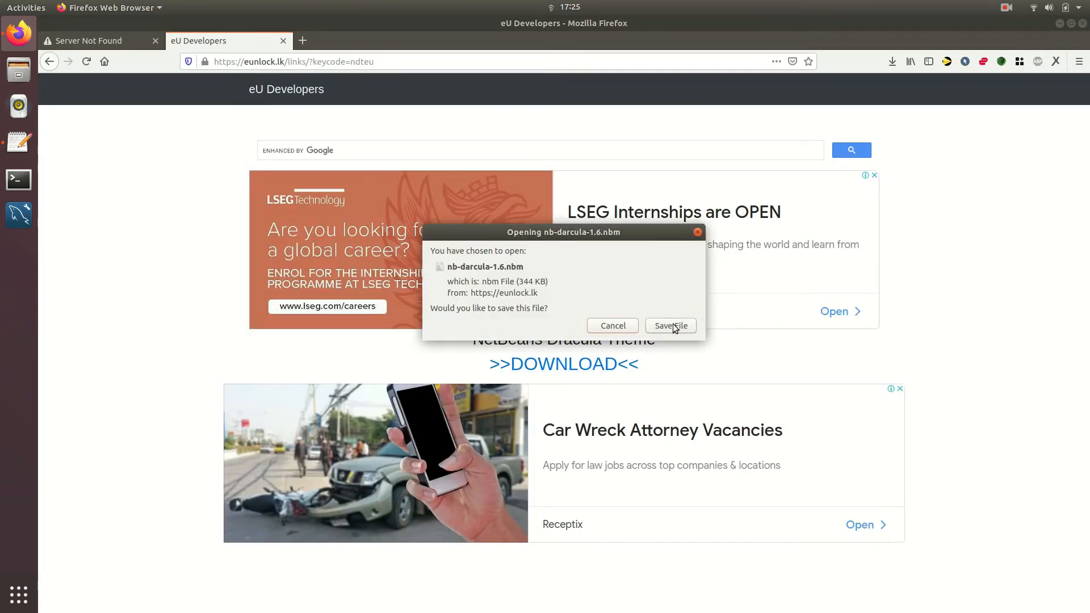
{"action": "left_click", "coordinate": [670, 326]}
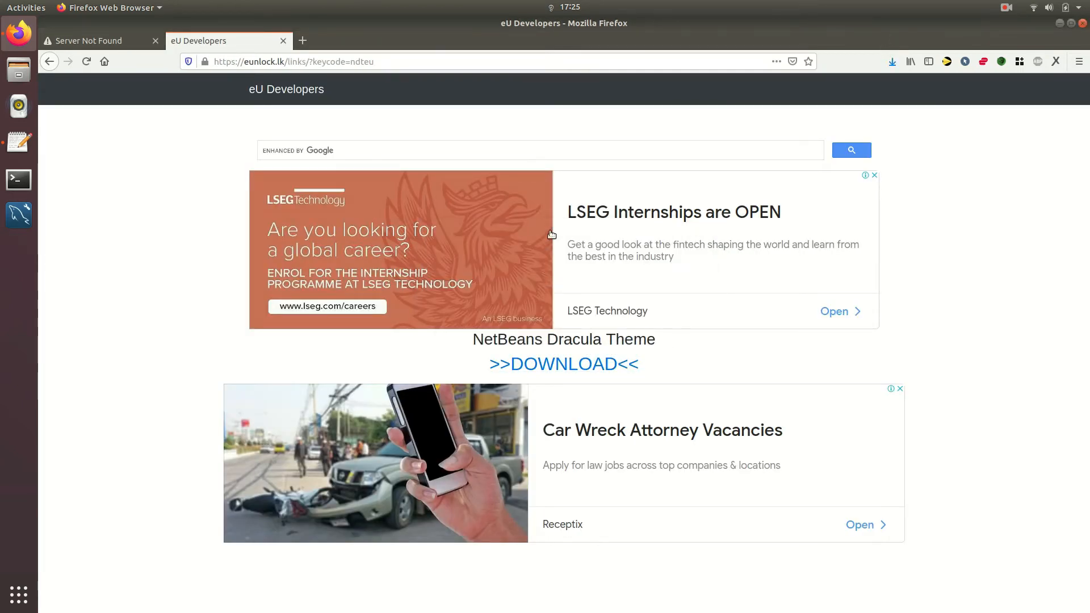
{"action": "left_click", "coordinate": [893, 61]}
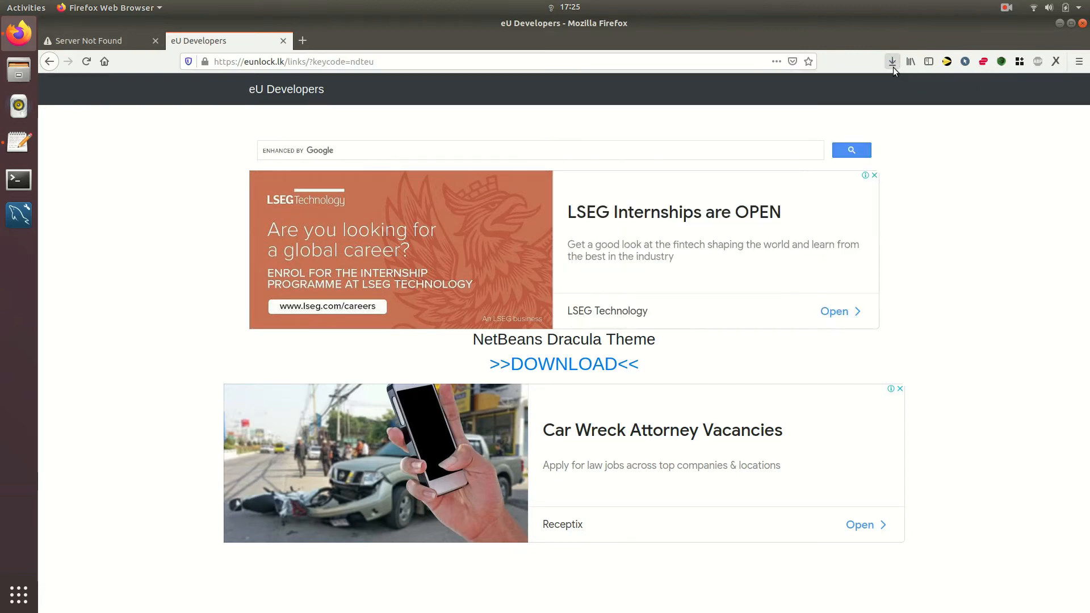
{"action": "mouse_move", "coordinate": [1061, 27]}
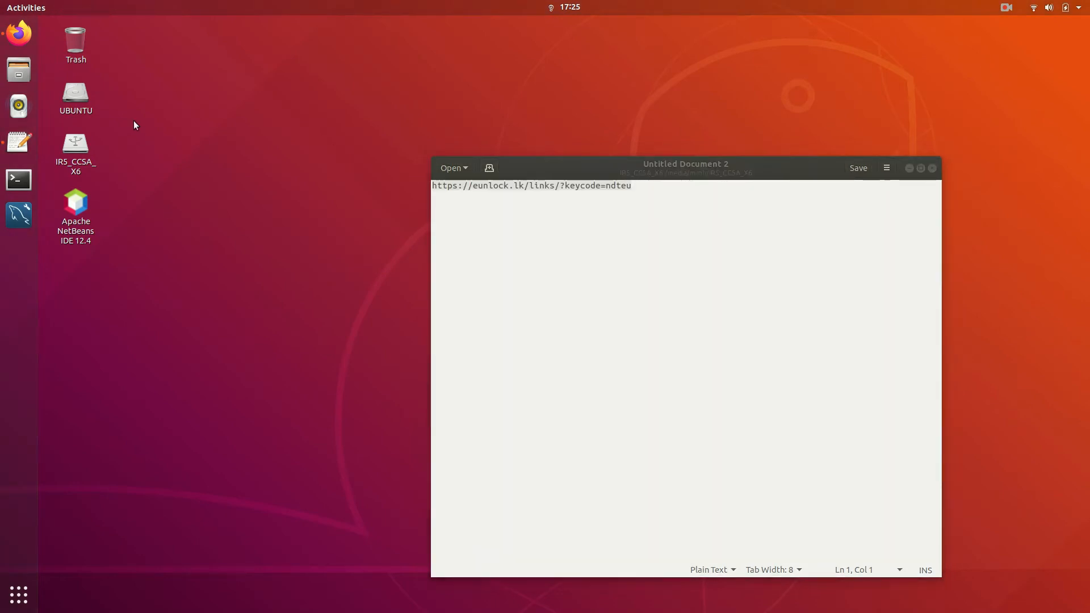
{"action": "mouse_move", "coordinate": [2, 465]}
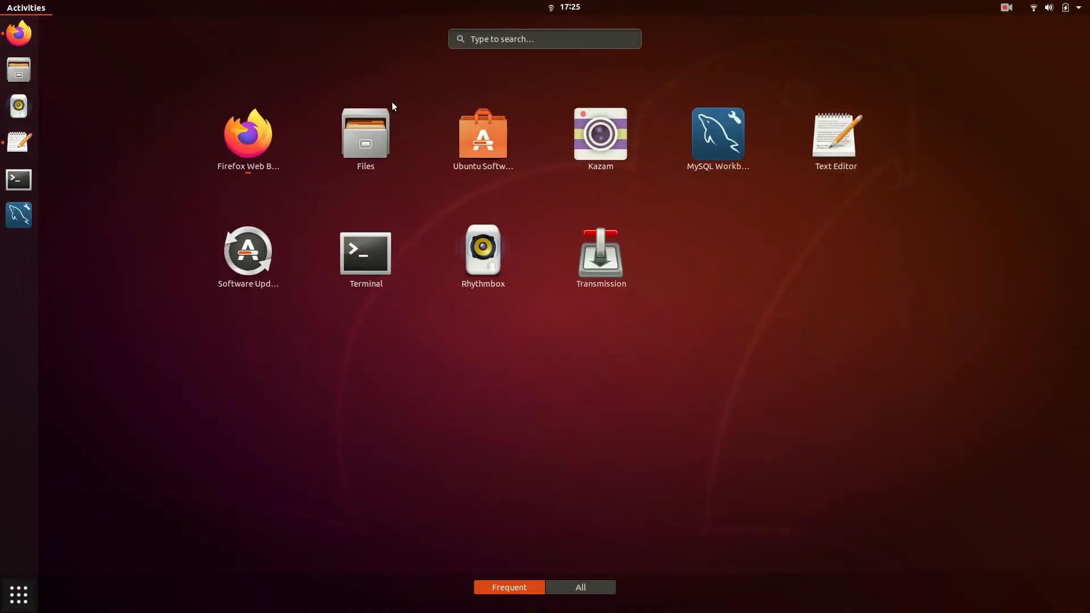
Close the gedit note and search Activities for the NetBeans launcher.
{"action": "type", "text": "nel"}
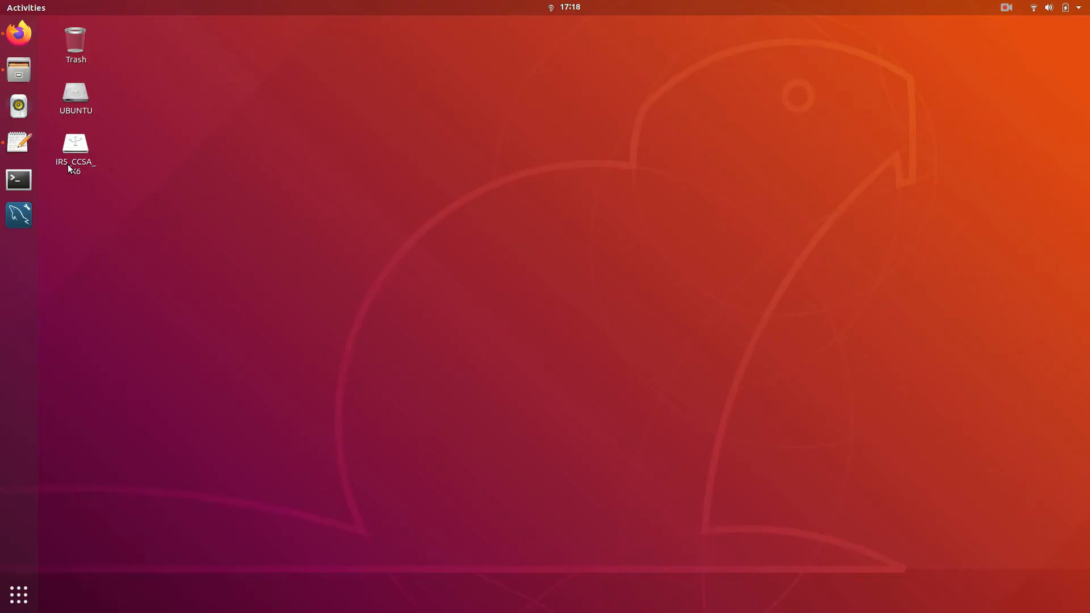
Open a Terminal in the UBUNTU drive folder and move its window away from the edge.
{"action": "double_click", "coordinate": [75, 91]}
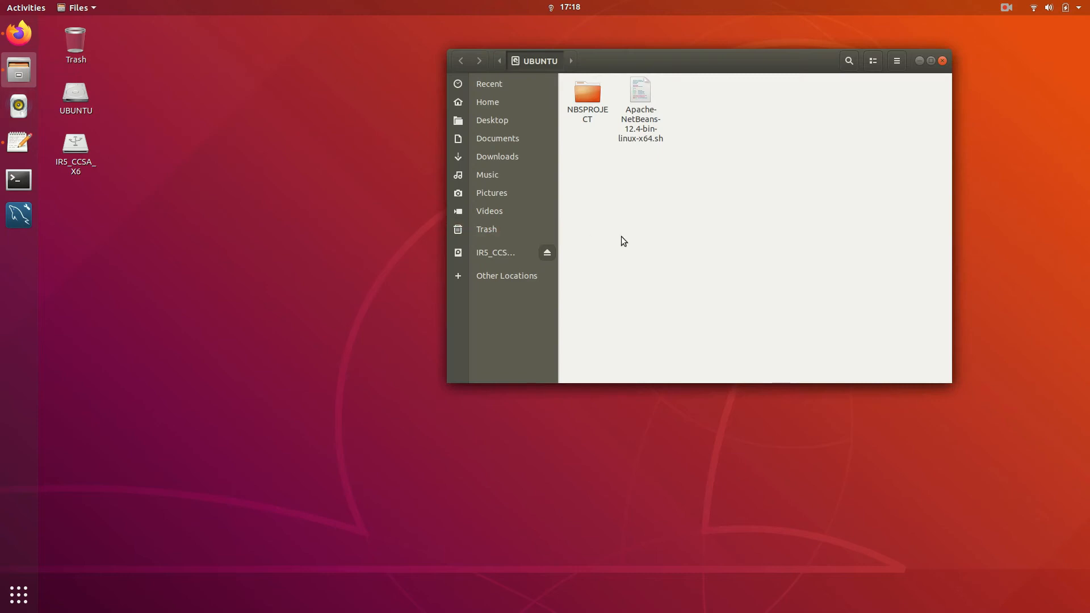
{"action": "left_click", "coordinate": [17, 181]}
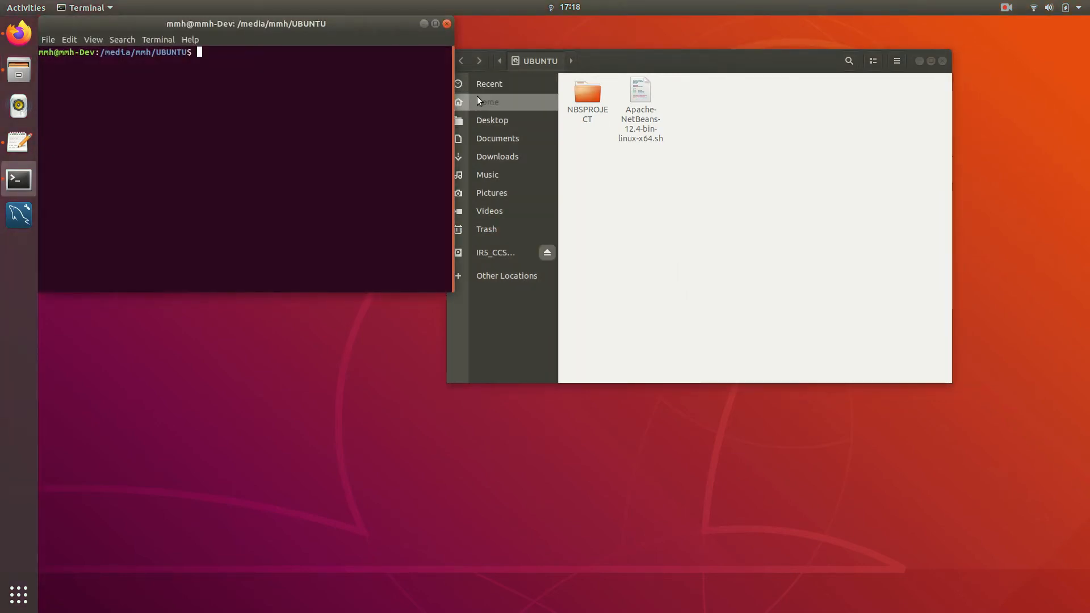
{"action": "left_click_drag", "start_coordinate": [245, 22], "coordinate": [298, 116]}
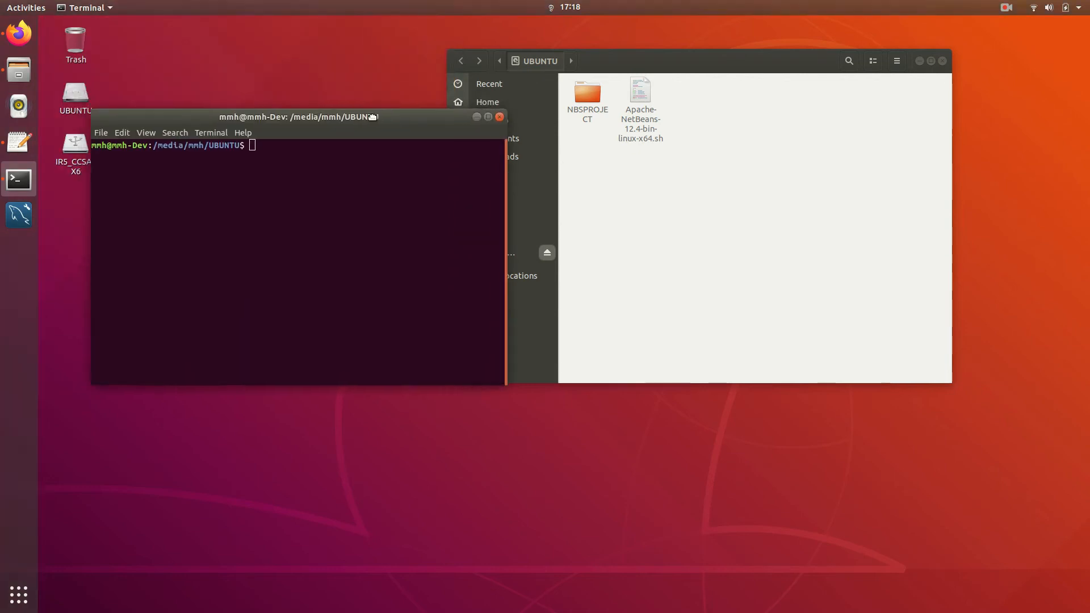
{"action": "left_click_drag", "start_coordinate": [298, 117], "coordinate": [409, 119]}
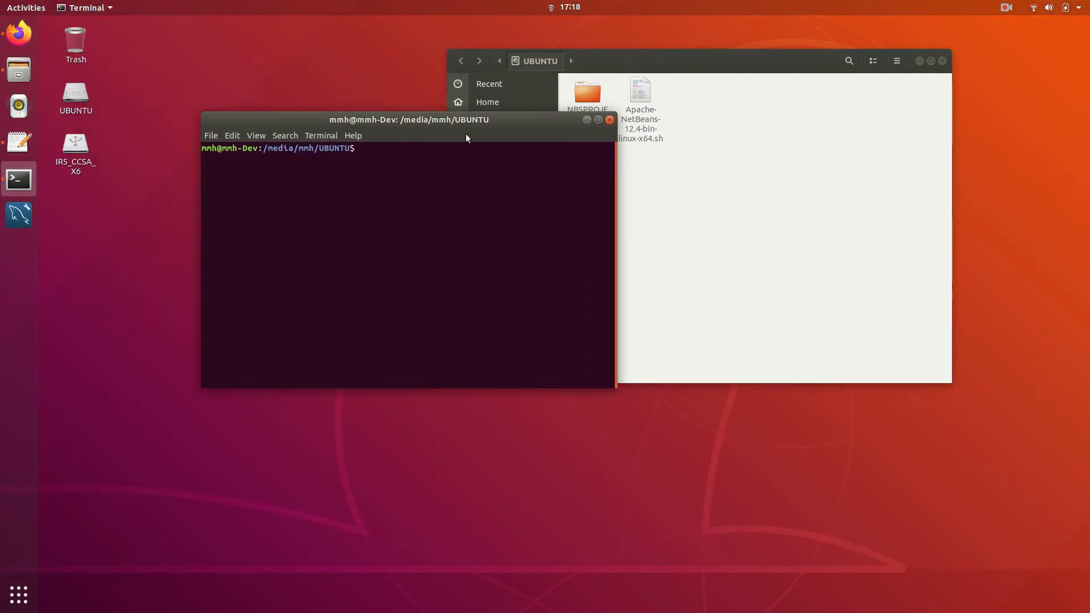
Run the NetBeans 12.4 installer script with ./ and tab completion.
{"action": "type", "text": "./n"}
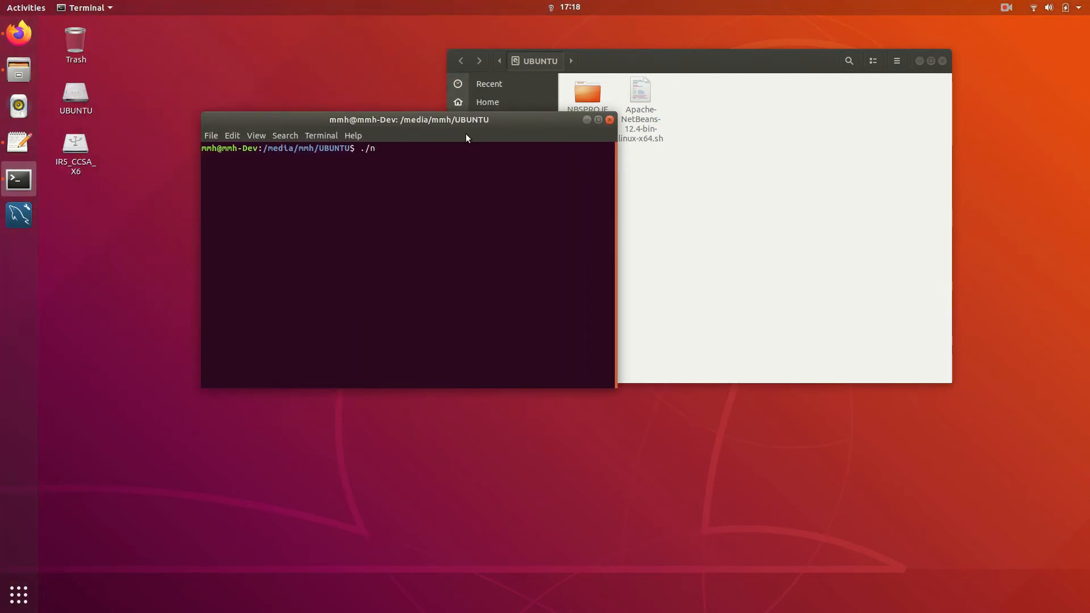
{"action": "key", "text": "BackSpace"}
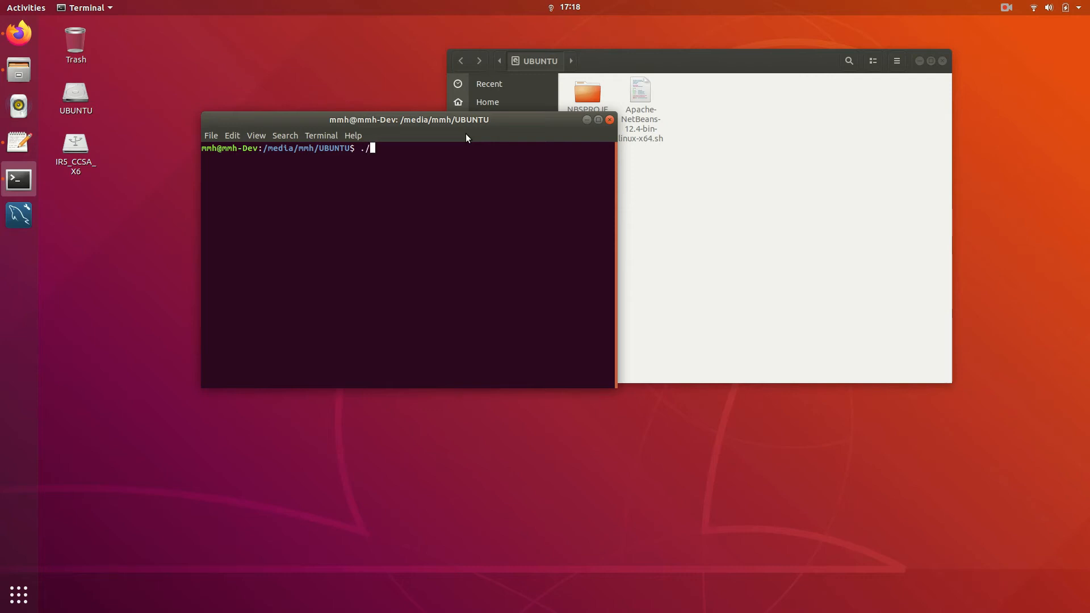
{"action": "type", "text": "Apache-NetBeans-12.4-bin-linux-x64.sh"}
{"action": "key", "text": "Return"}
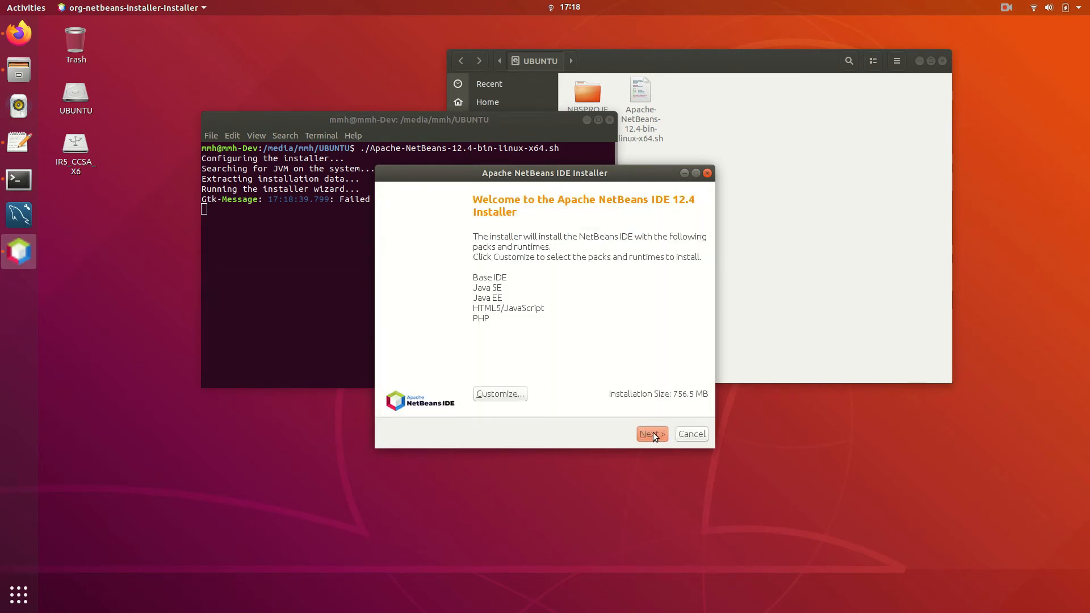
Accept the license, choose JDK 1.8 and advance the installer until it extracts installation data.
{"action": "left_click", "coordinate": [649, 433]}
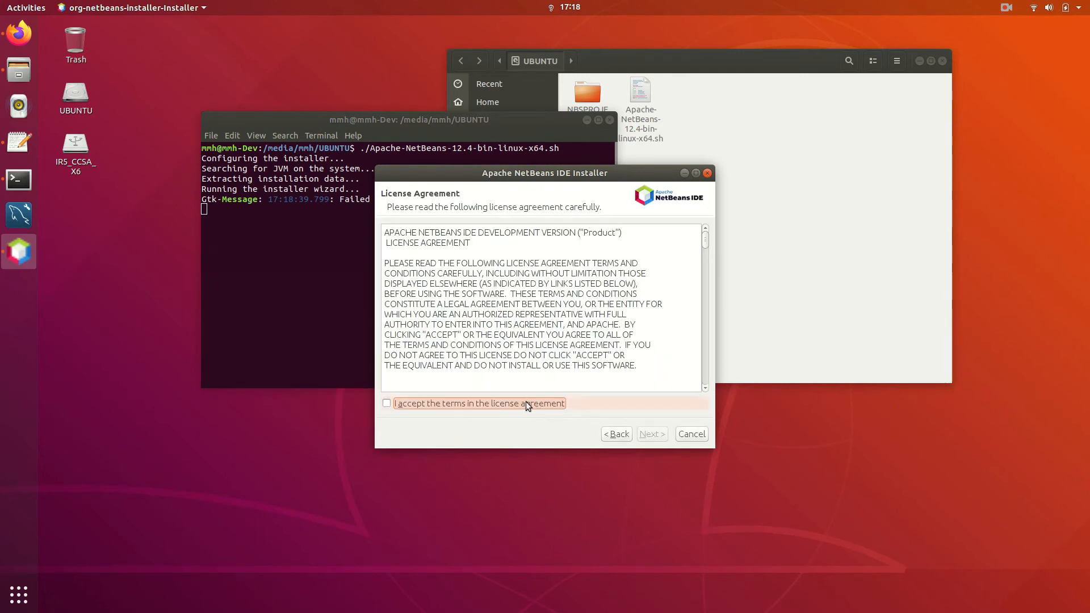
{"action": "left_click", "coordinate": [651, 434]}
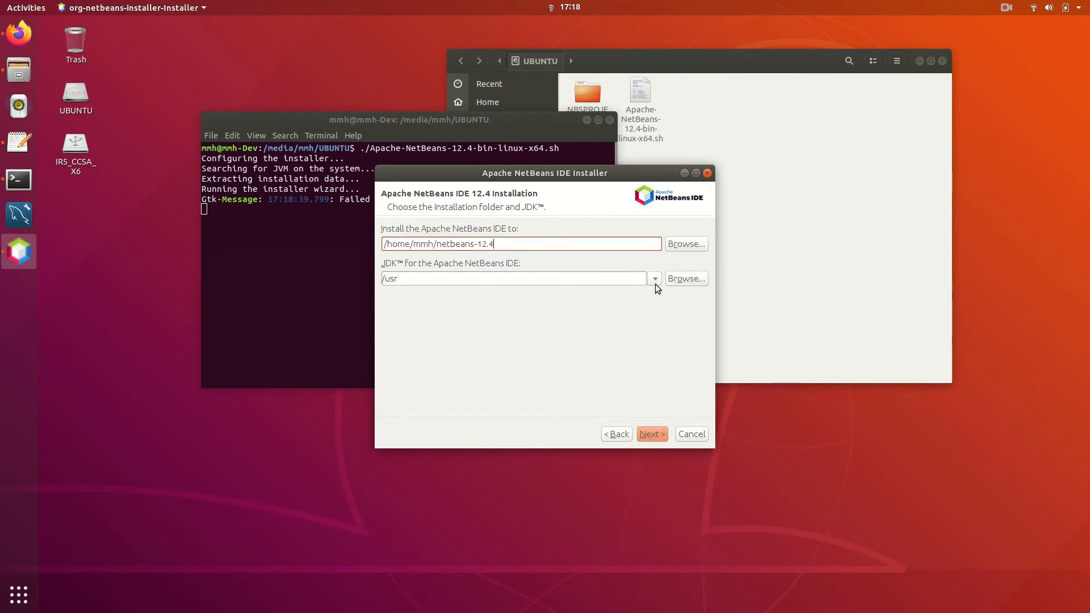
{"action": "left_click", "coordinate": [653, 278]}
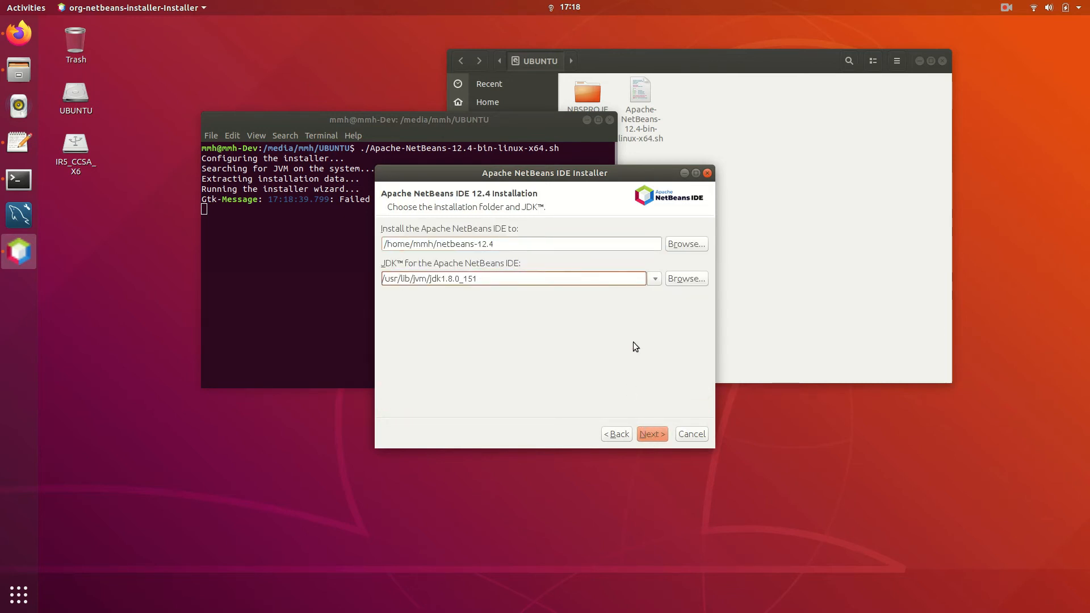
{"action": "left_click", "coordinate": [650, 434]}
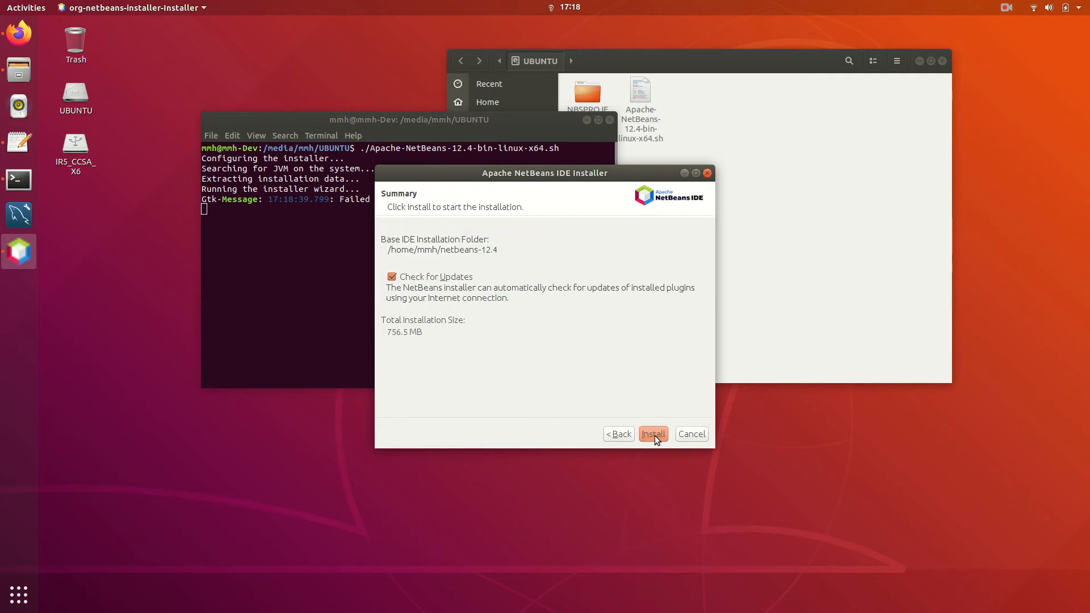
{"action": "left_click", "coordinate": [652, 433]}
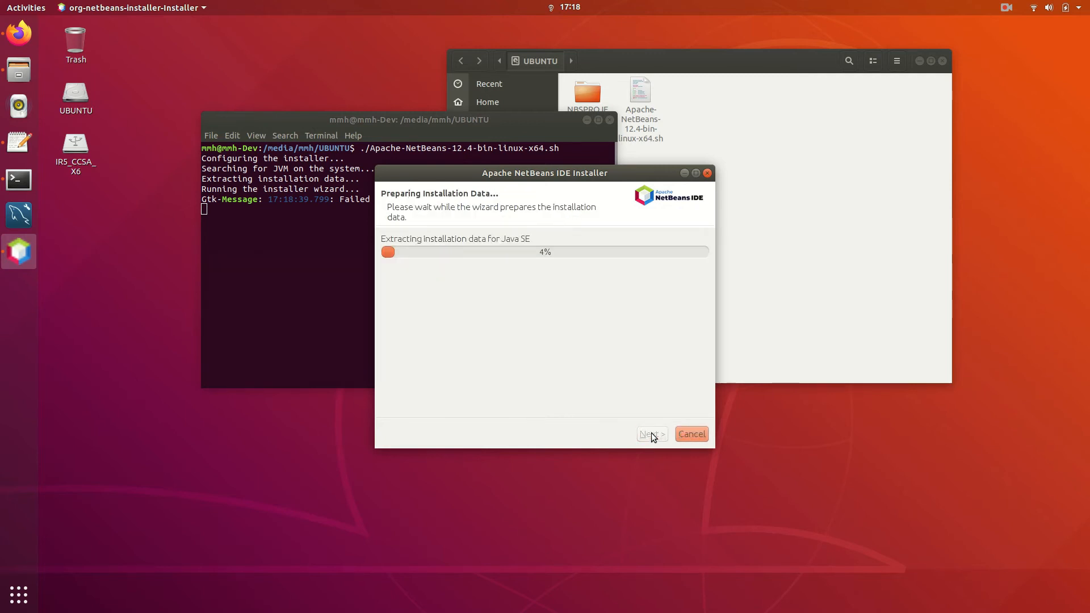
Search Activities for 'net' and launch Apache NetBeans IDE 12.4.
{"action": "type", "text": "net"}
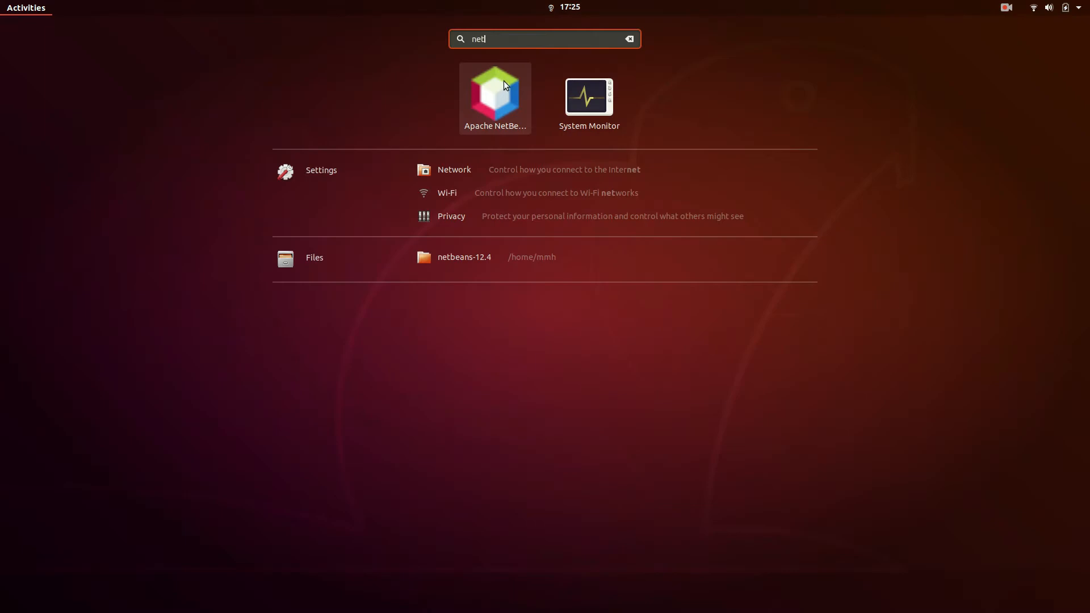
{"action": "left_click", "coordinate": [628, 39]}
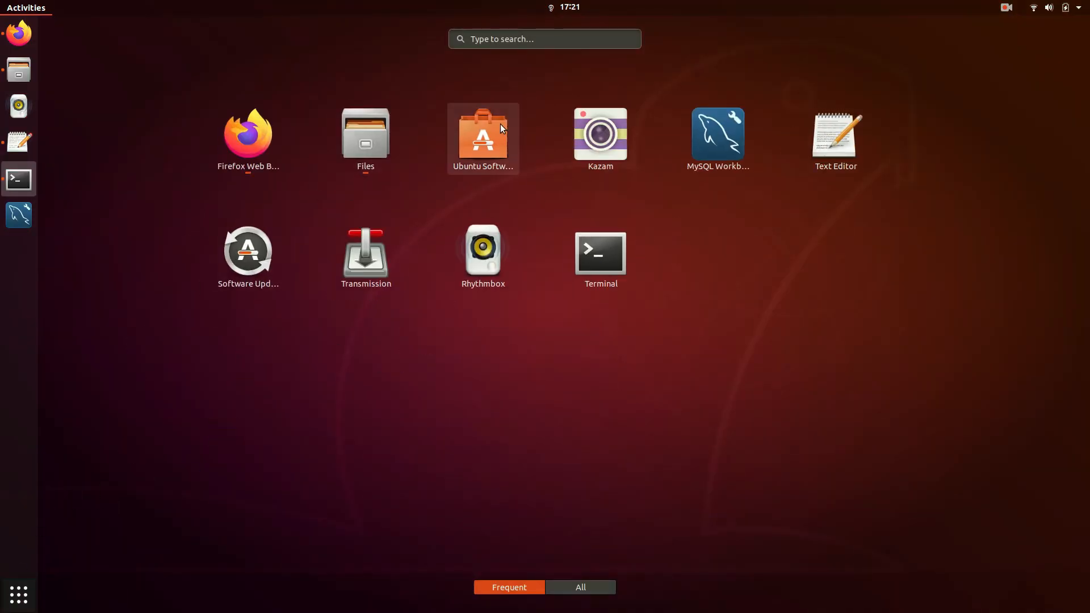
{"action": "left_click", "coordinate": [544, 38]}
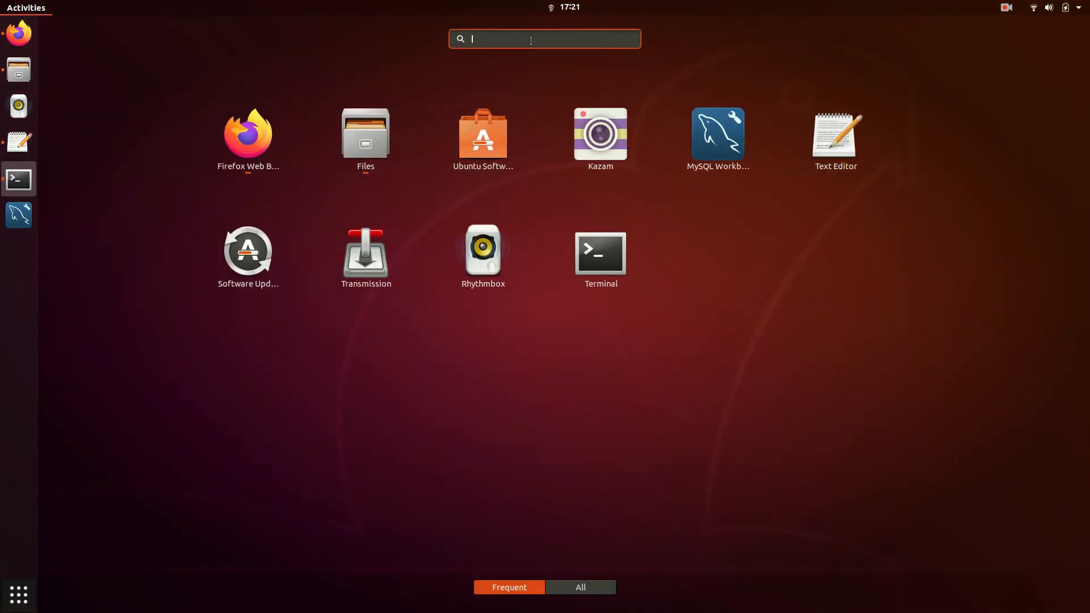
{"action": "type", "text": "net"}
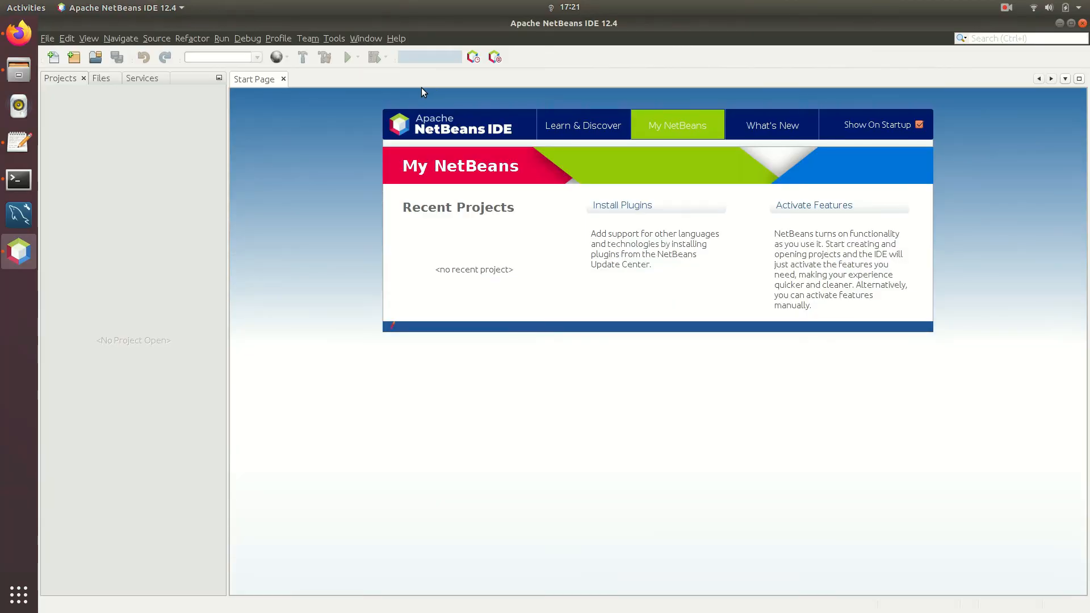
{"action": "mouse_move", "coordinate": [387, 45]}
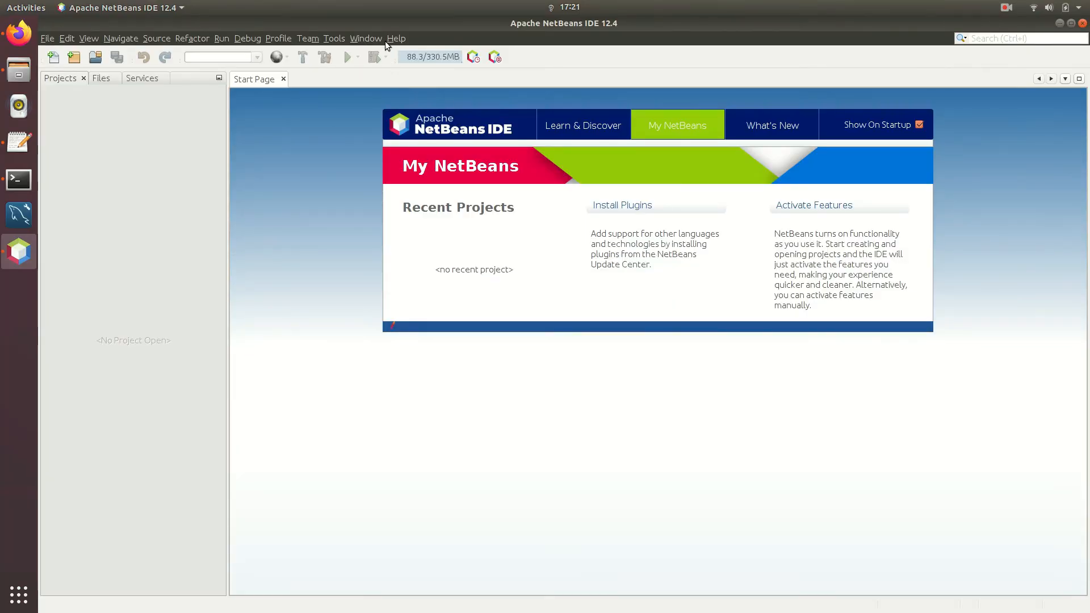
Bring up the Plugins manager from the Tools menu.
{"action": "left_click", "coordinate": [365, 38]}
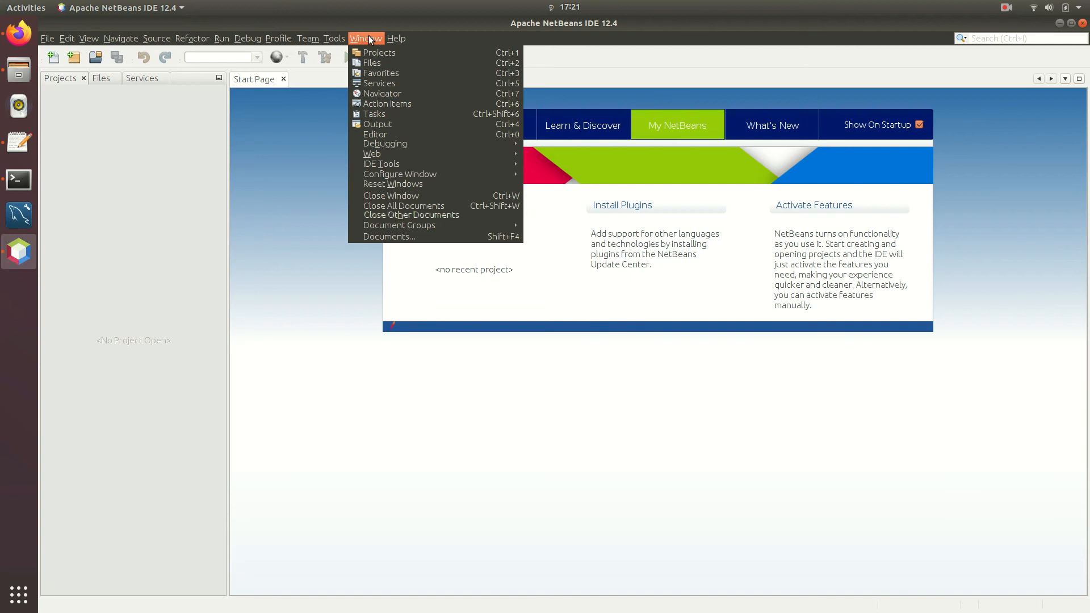
{"action": "left_click", "coordinate": [334, 39]}
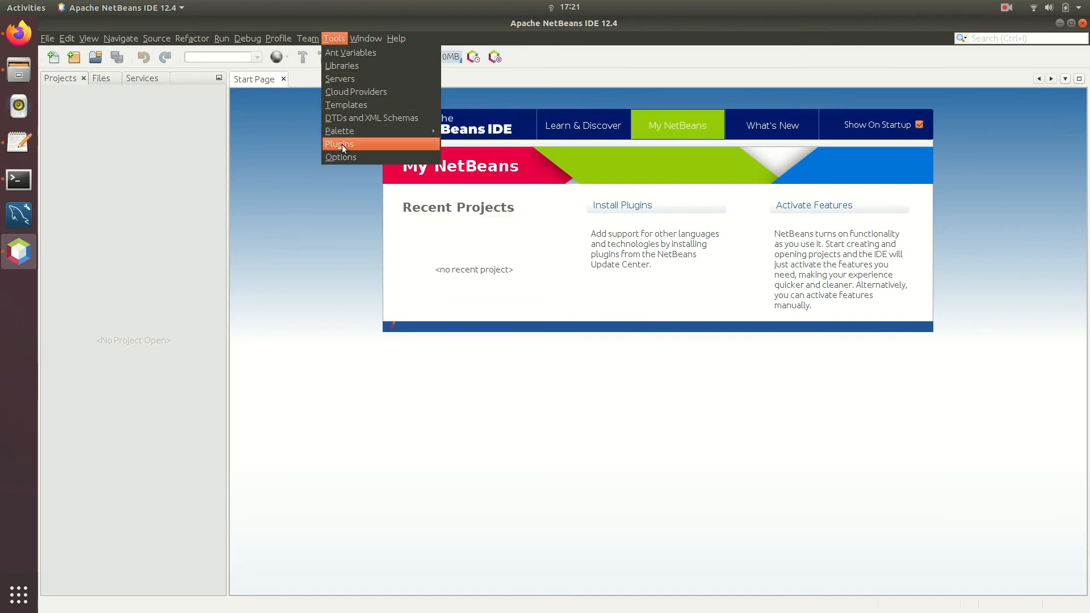
{"action": "left_click", "coordinate": [339, 144]}
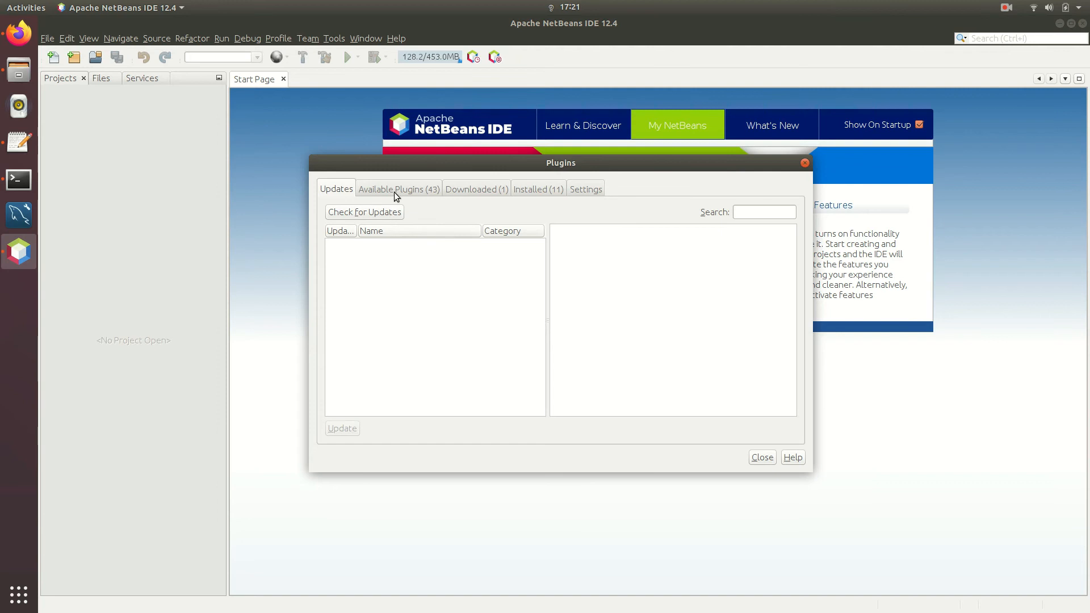
{"action": "left_click", "coordinate": [476, 189]}
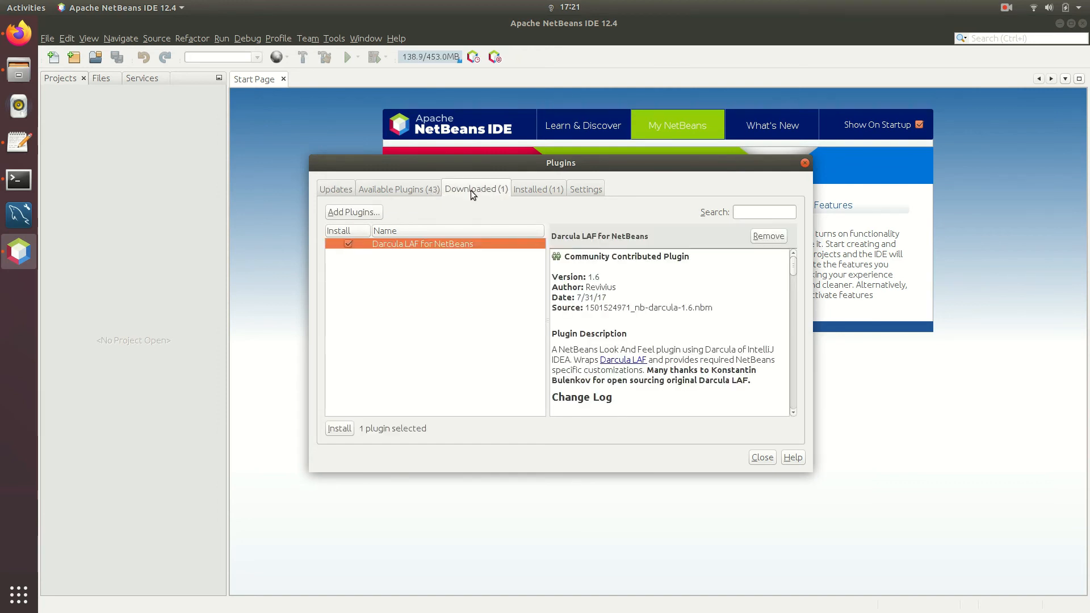
{"action": "mouse_move", "coordinate": [386, 247]}
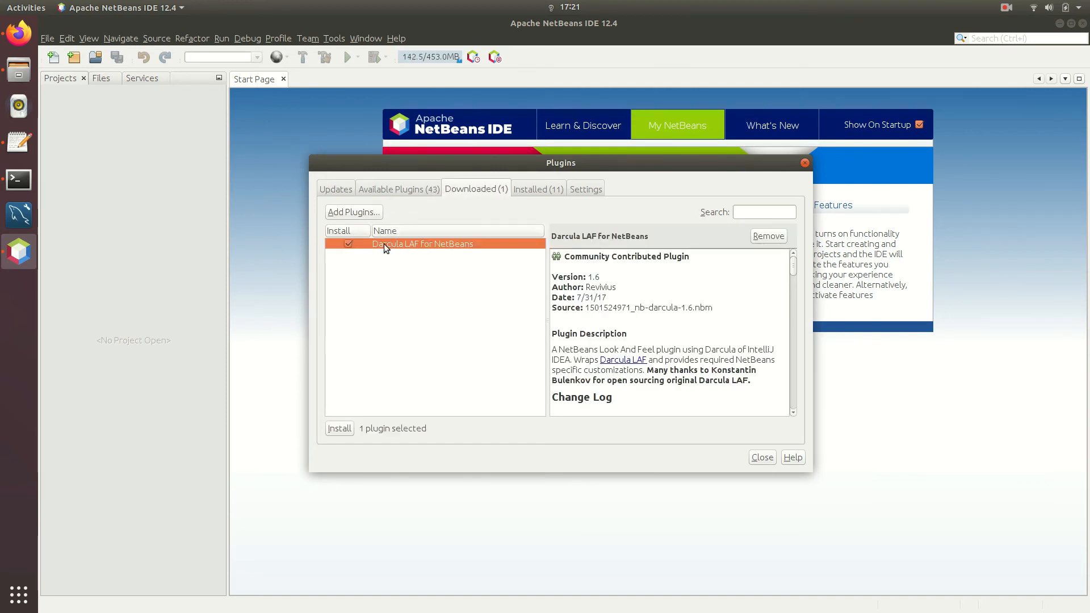
{"action": "left_click", "coordinate": [353, 212]}
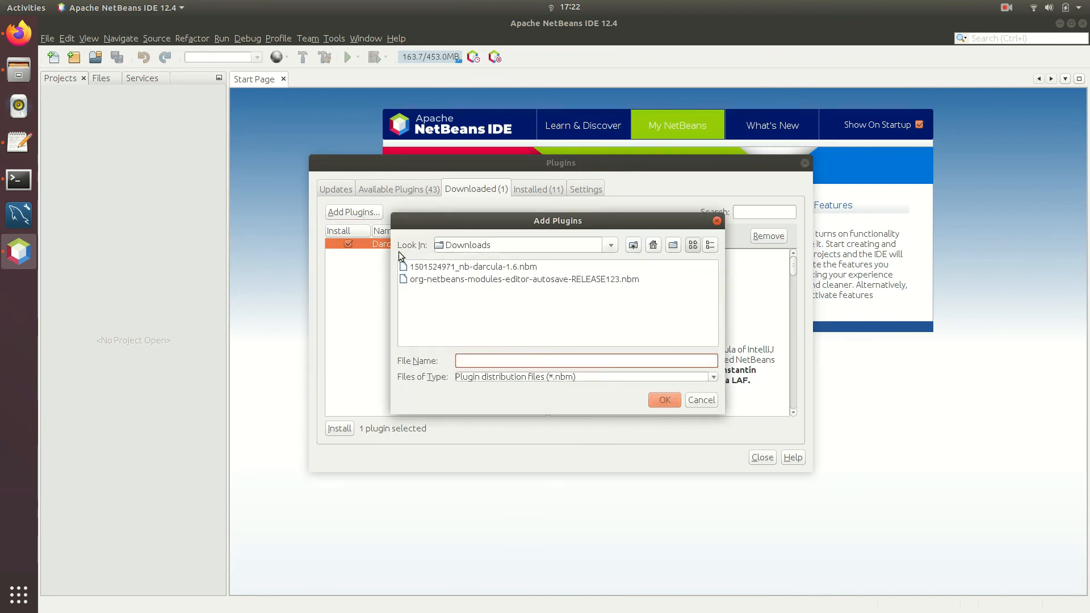
{"action": "left_click", "coordinate": [471, 266]}
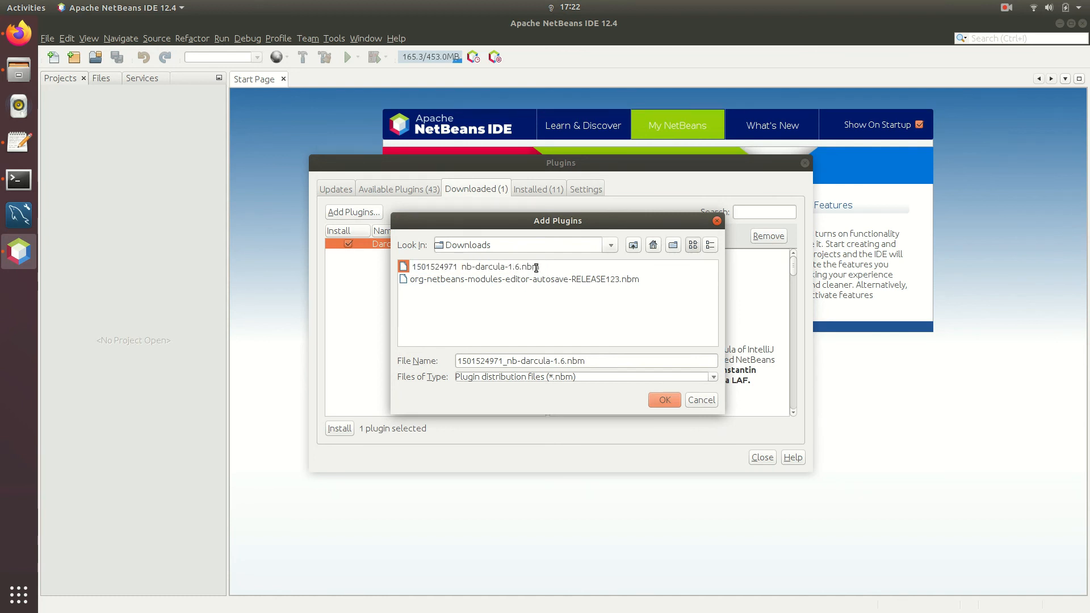
{"action": "left_click", "coordinate": [662, 400]}
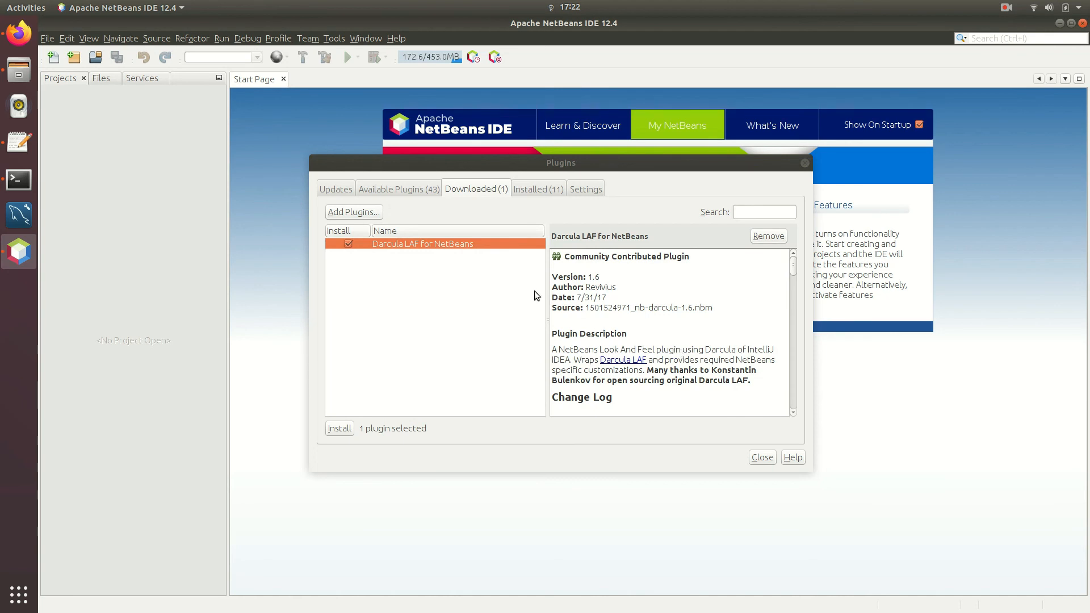
{"action": "mouse_move", "coordinate": [477, 453]}
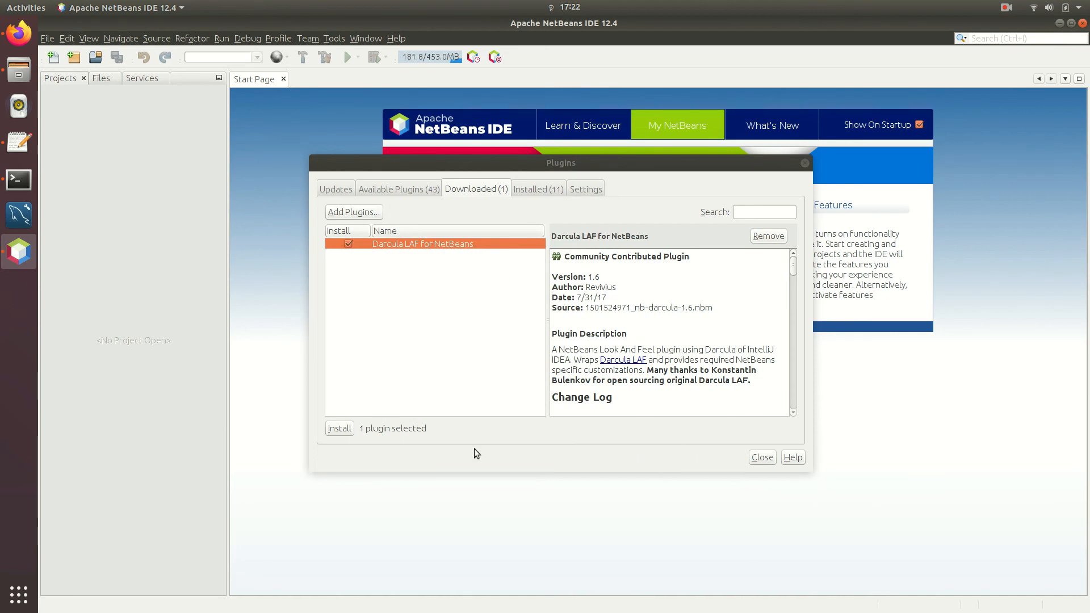
Install Darcula LAF, accept the license and certificate warning, and restart the IDE now.
{"action": "left_click", "coordinate": [338, 428]}
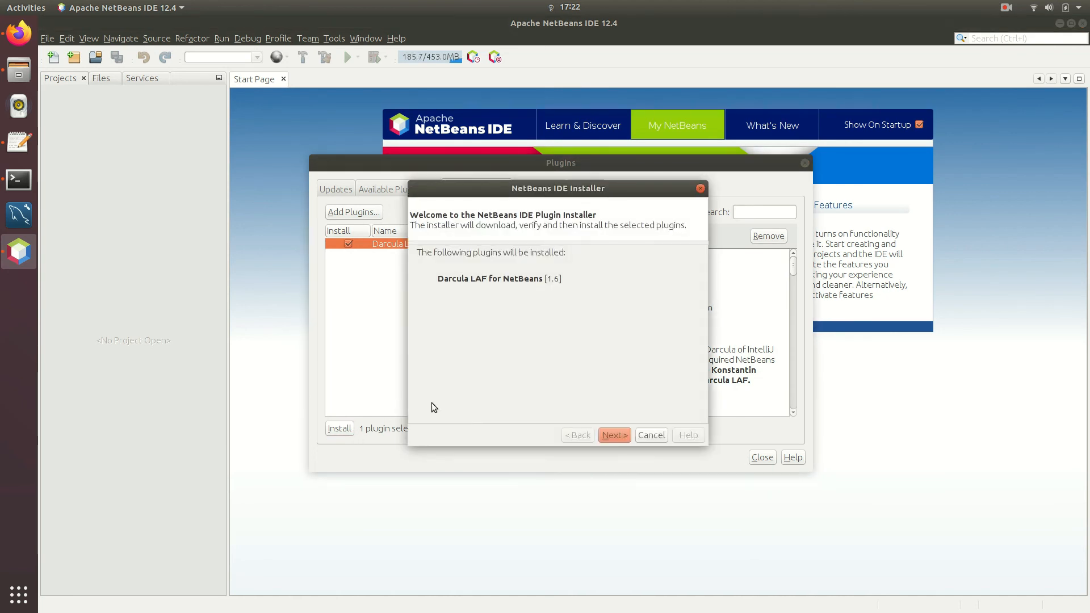
{"action": "left_click", "coordinate": [613, 435]}
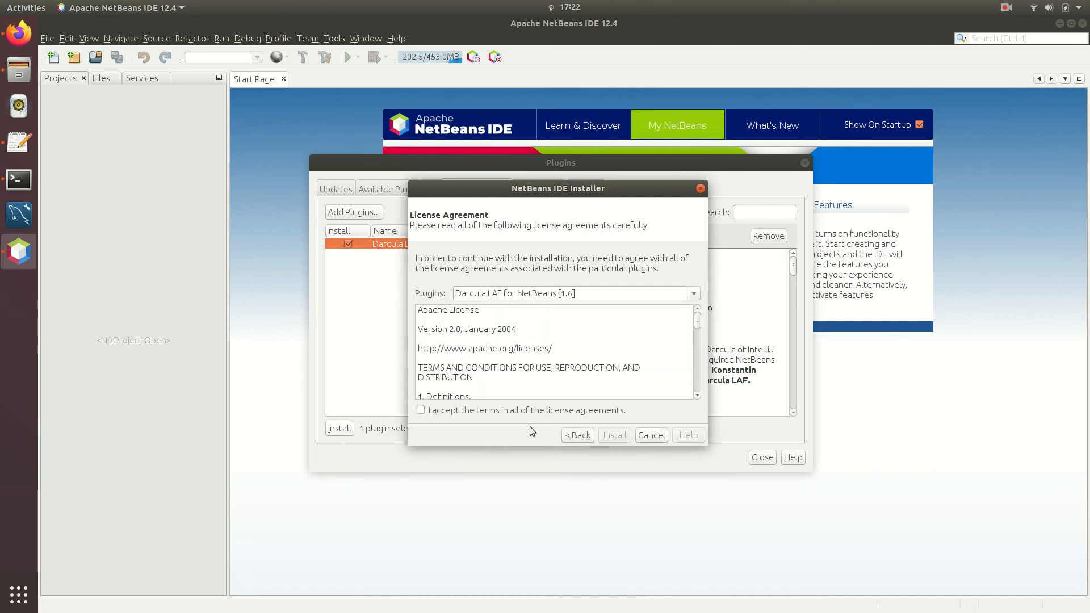
{"action": "left_click", "coordinate": [614, 435]}
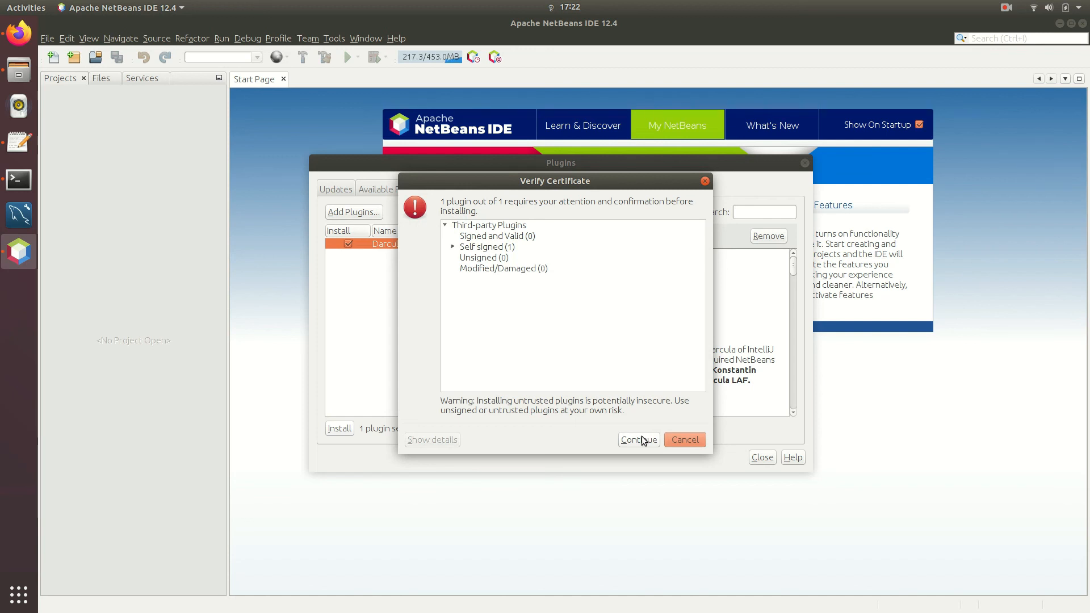
{"action": "left_click", "coordinate": [637, 439]}
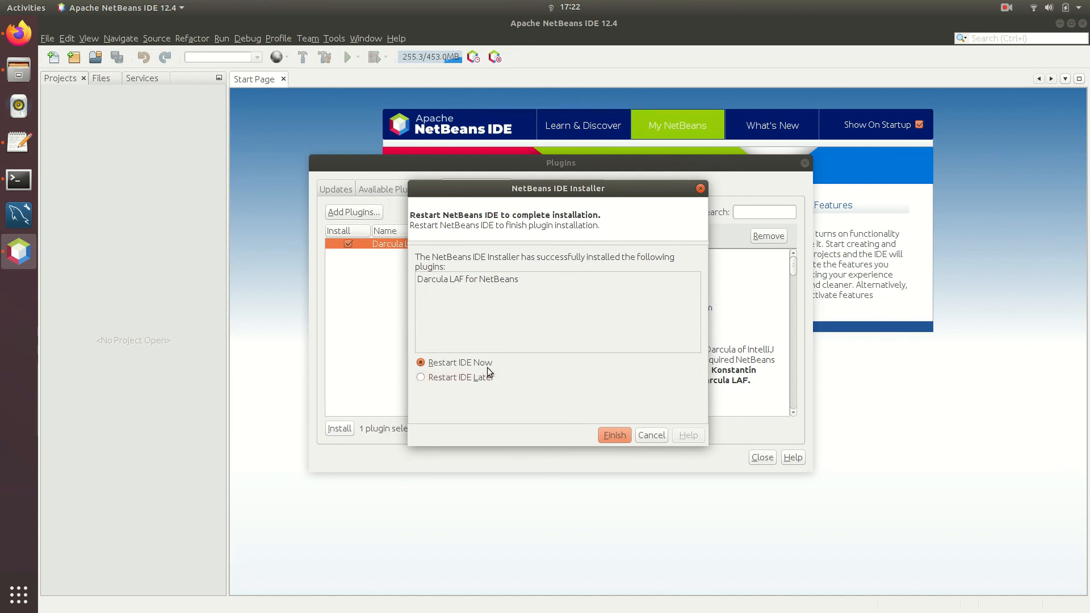
{"action": "left_click", "coordinate": [614, 435]}
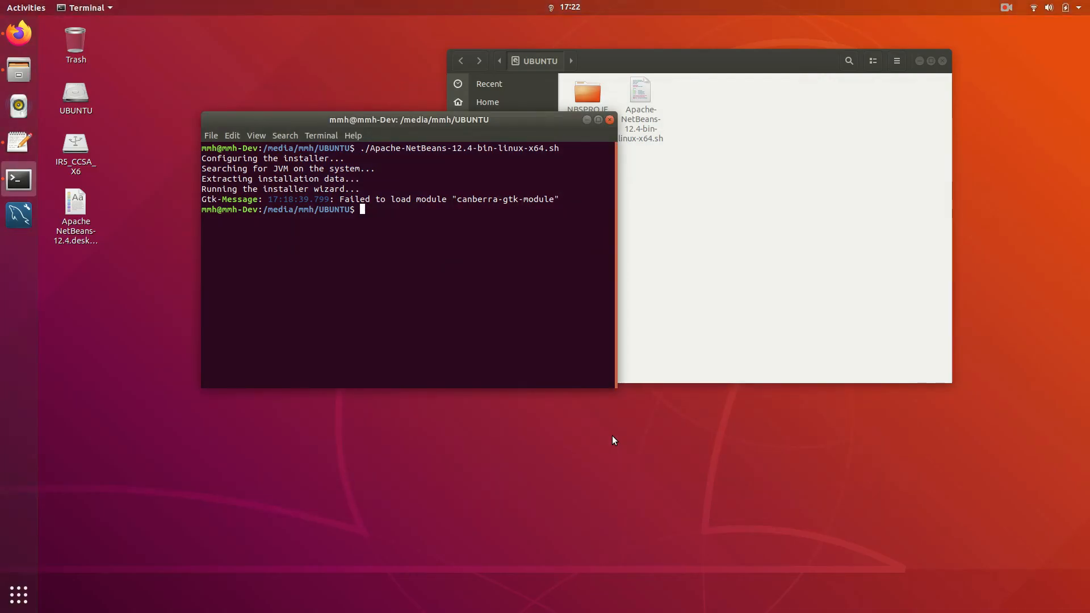
{"action": "mouse_move", "coordinate": [602, 428]}
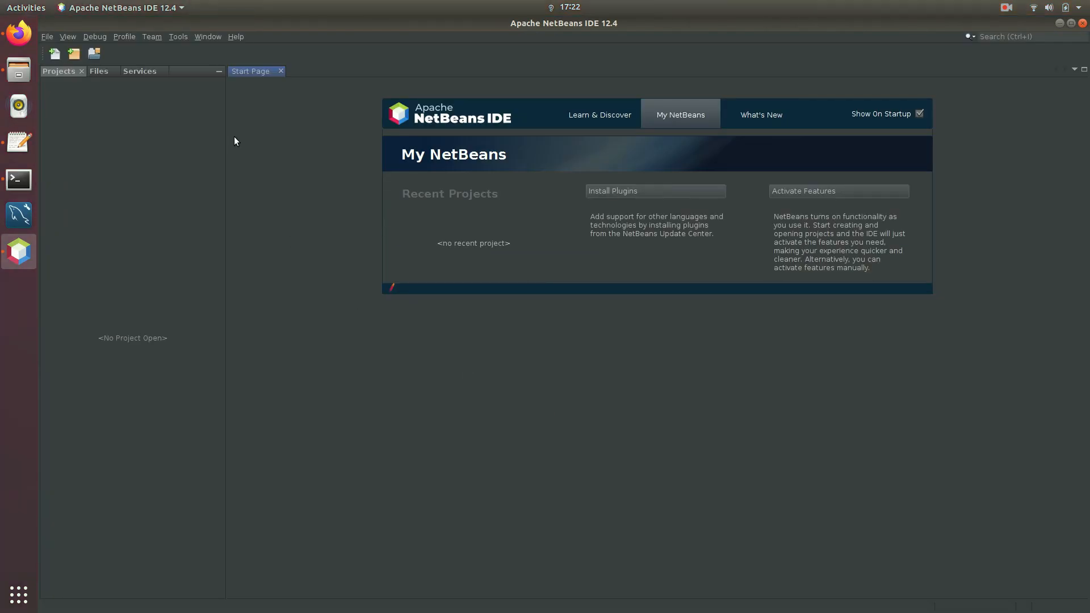
{"action": "mouse_move", "coordinate": [138, 71]}
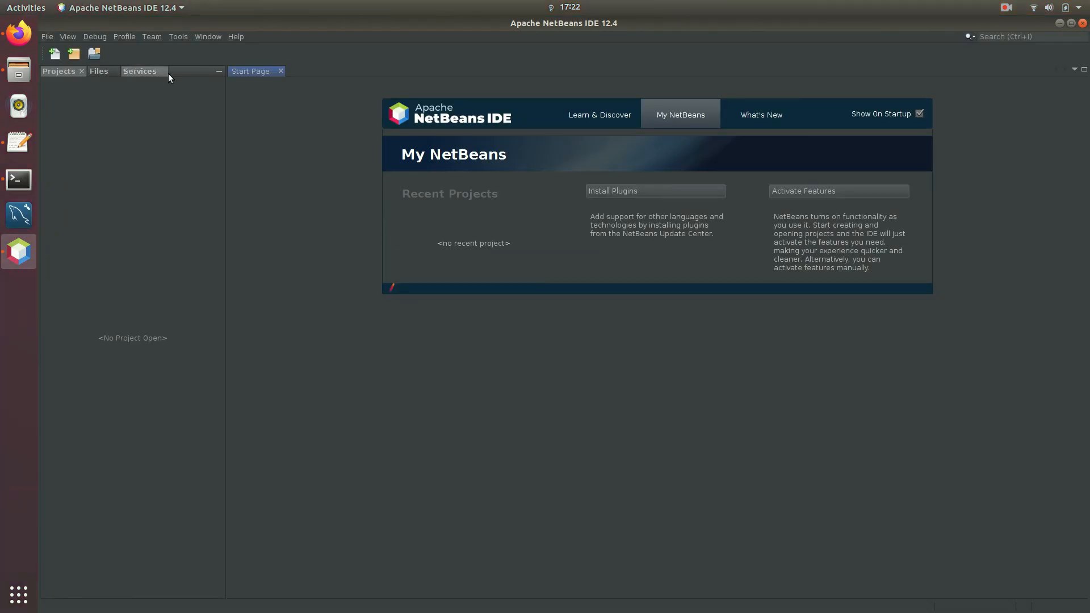
Close the Start Page, leaving the empty Darcula-themed workspace.
{"action": "left_click", "coordinate": [280, 71]}
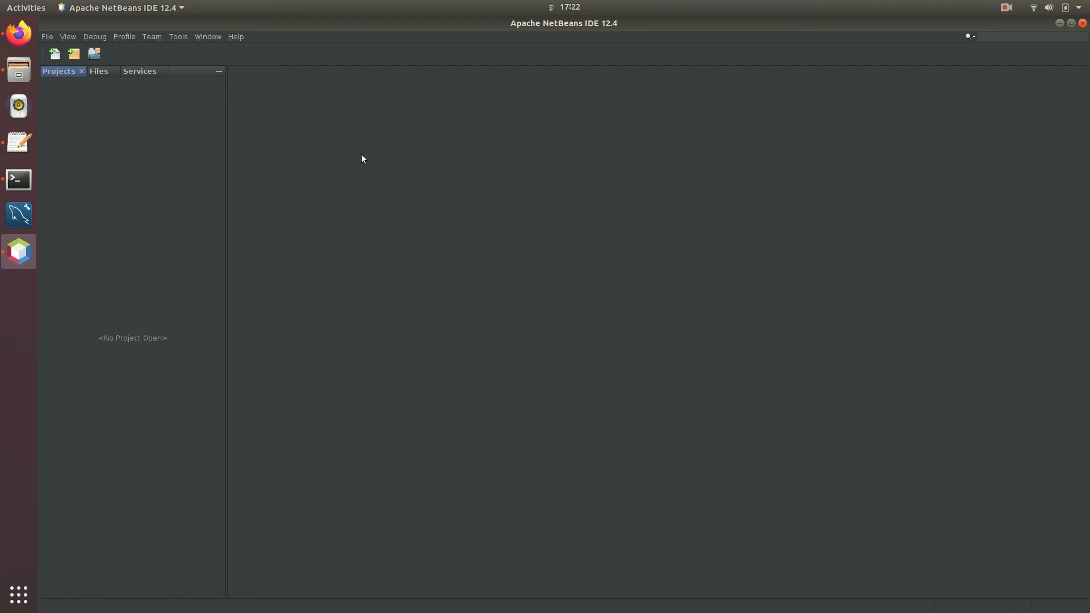